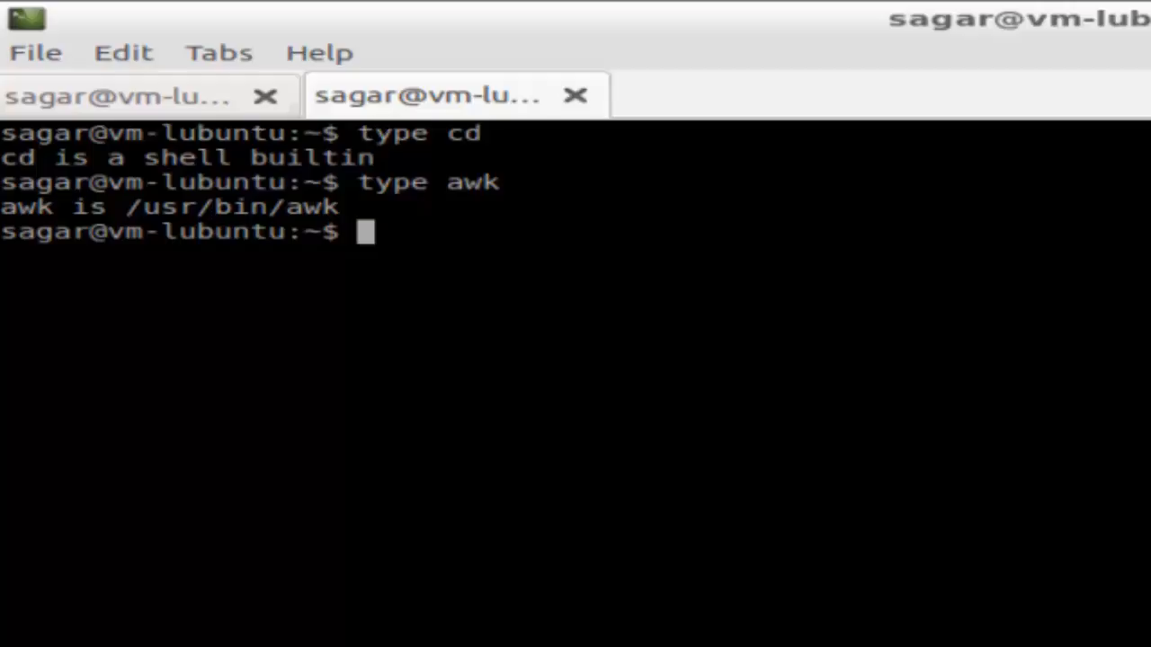
Start a third 'type' query at the new prompt below the awk result.
type("type")
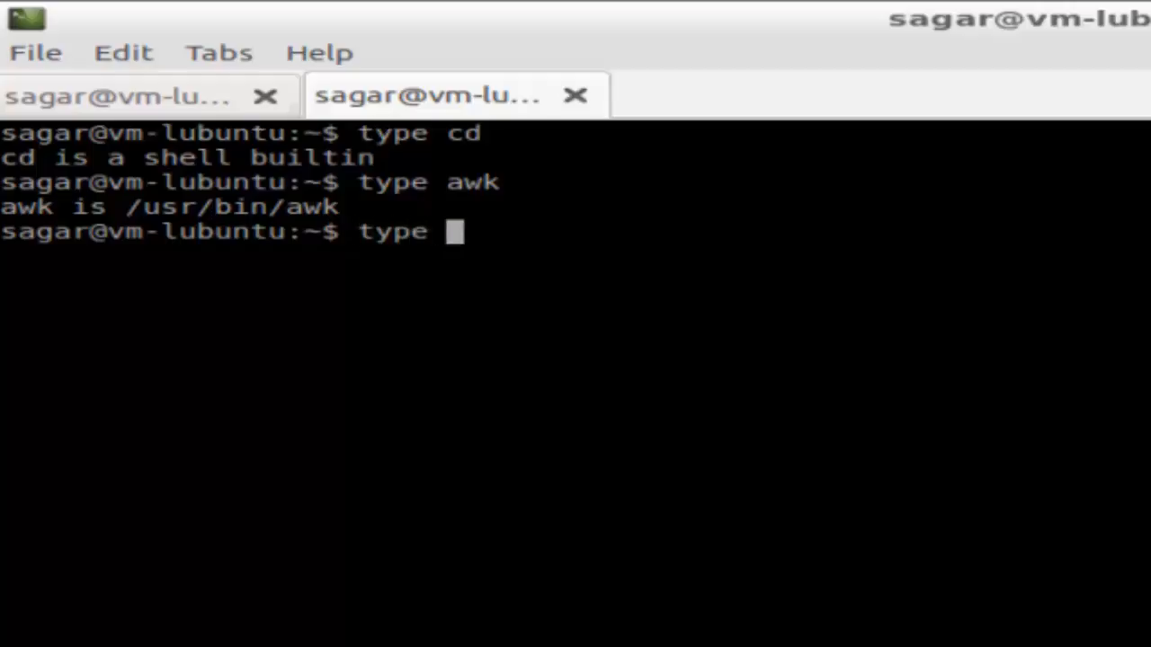
Run 'type cd' (shell builtin), then edit it into 'type sort' (/usr/bin/sort).
type("cd")
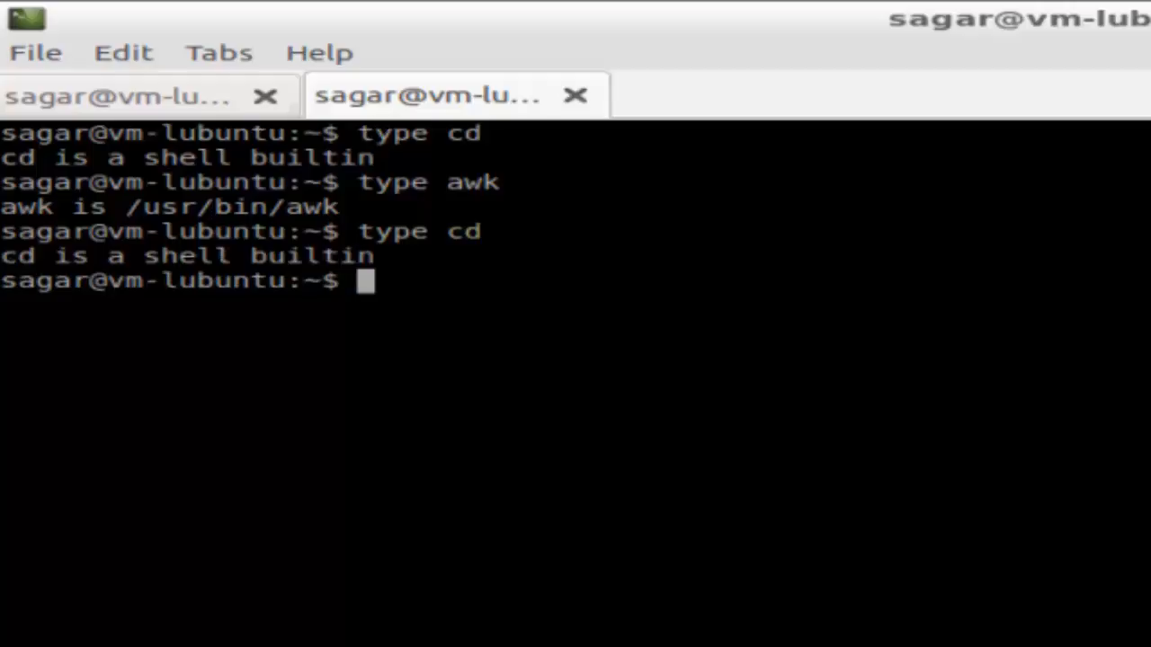
mouse_move(467, 286)
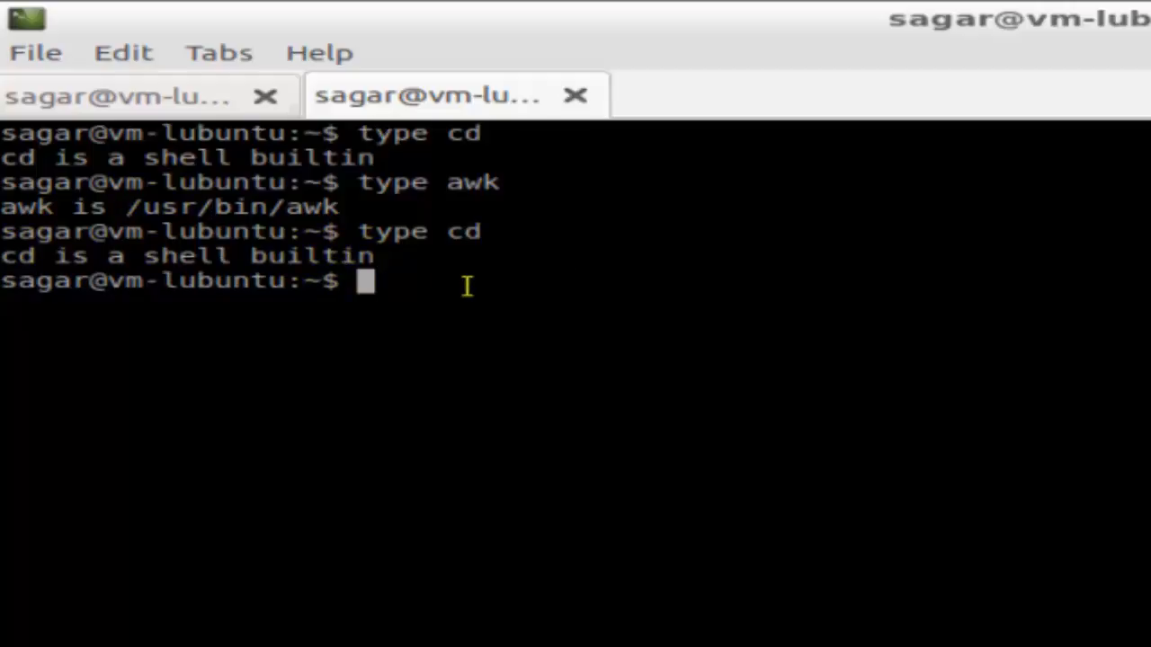
mouse_move(508, 232)
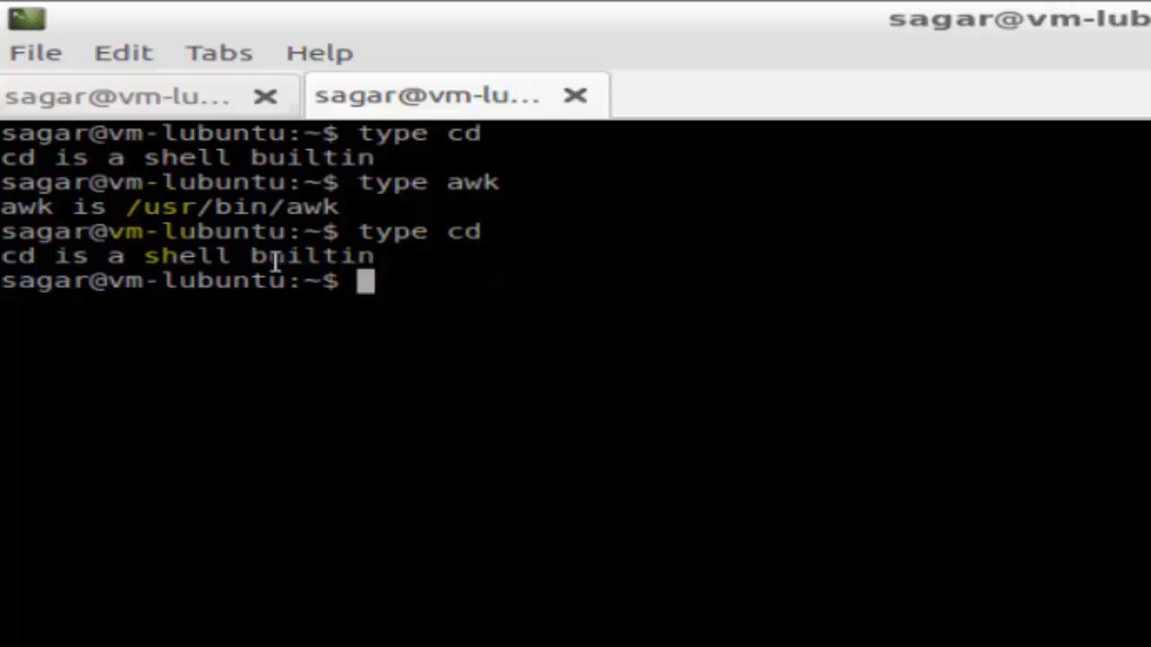
mouse_move(445, 261)
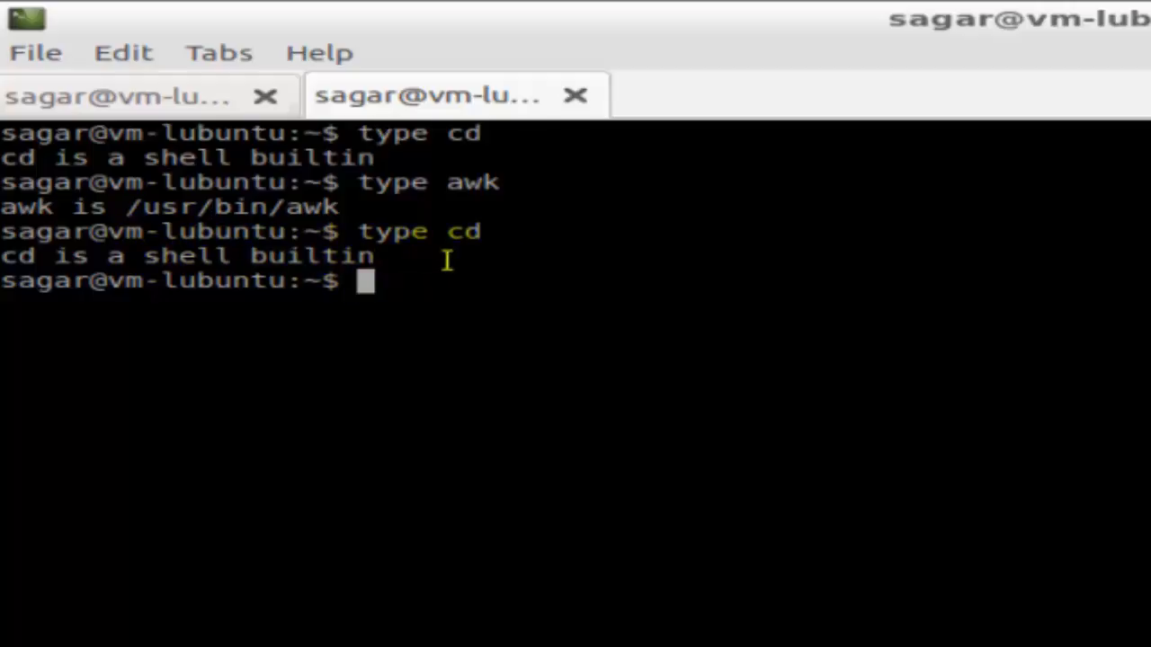
type("type cd")
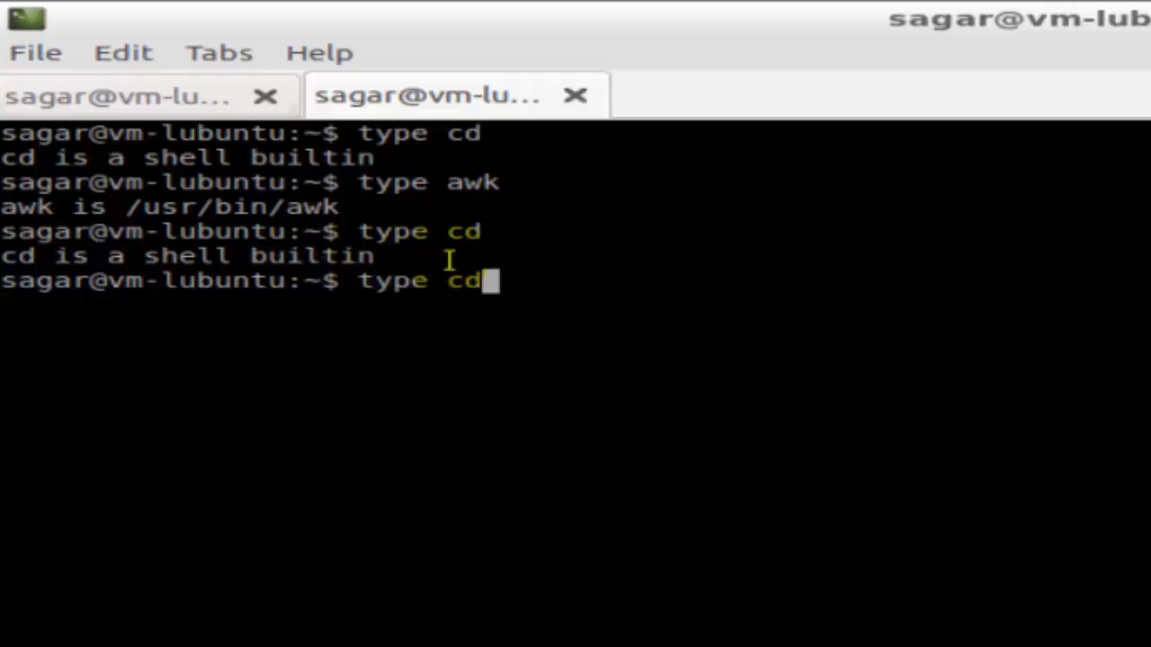
key("BackSpace")
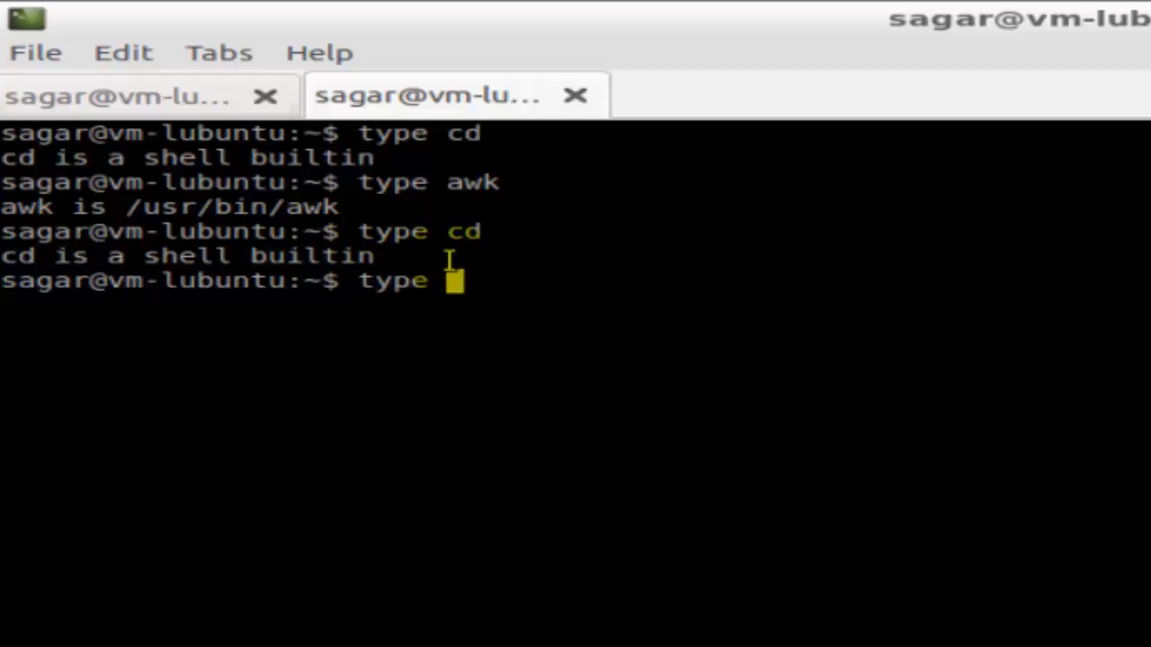
type("sort")
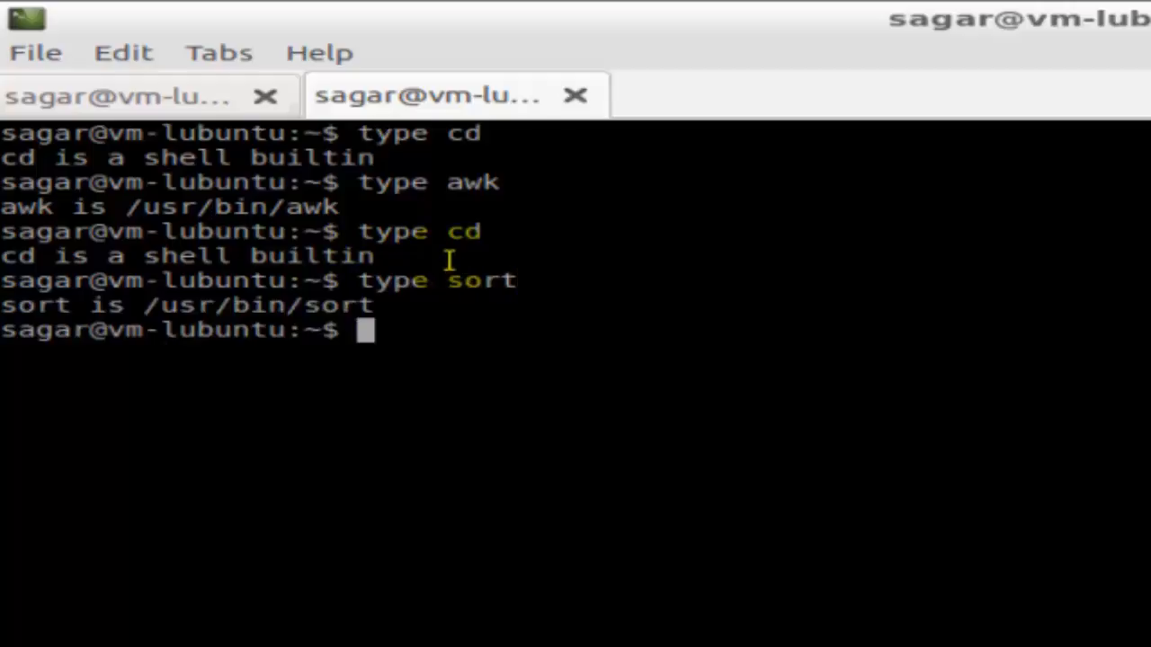